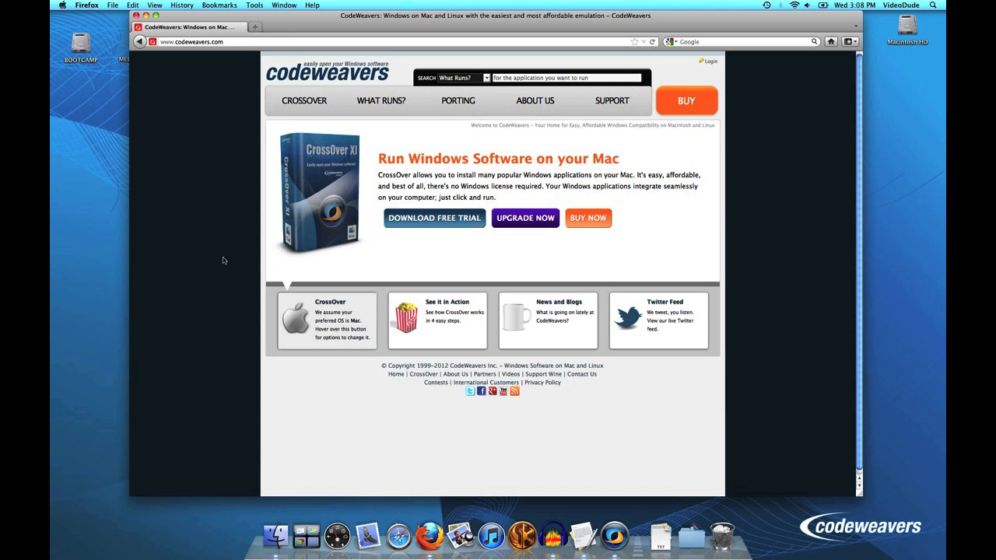
Search the CodeWeavers compatibility database for Wizard101 and open its application page
click(380, 99)
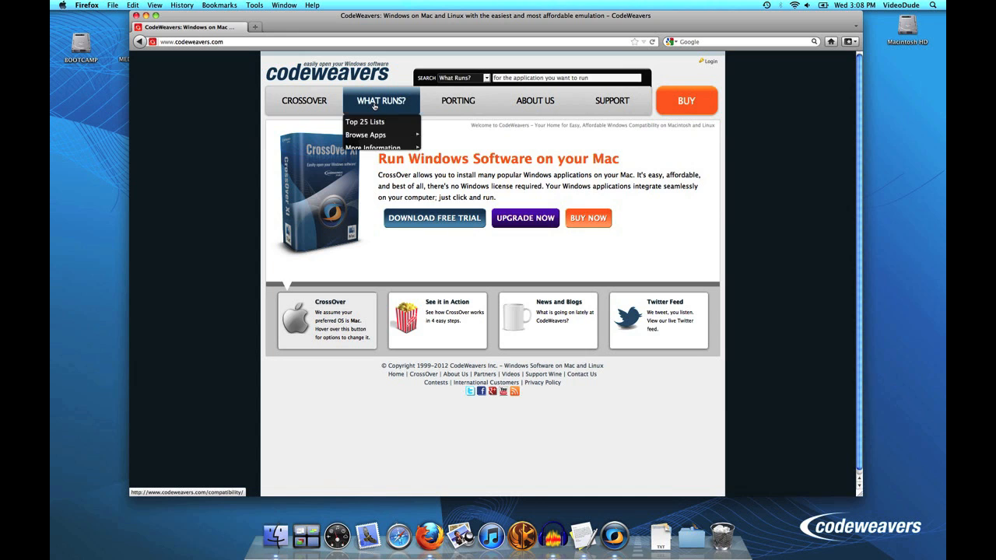
click(374, 147)
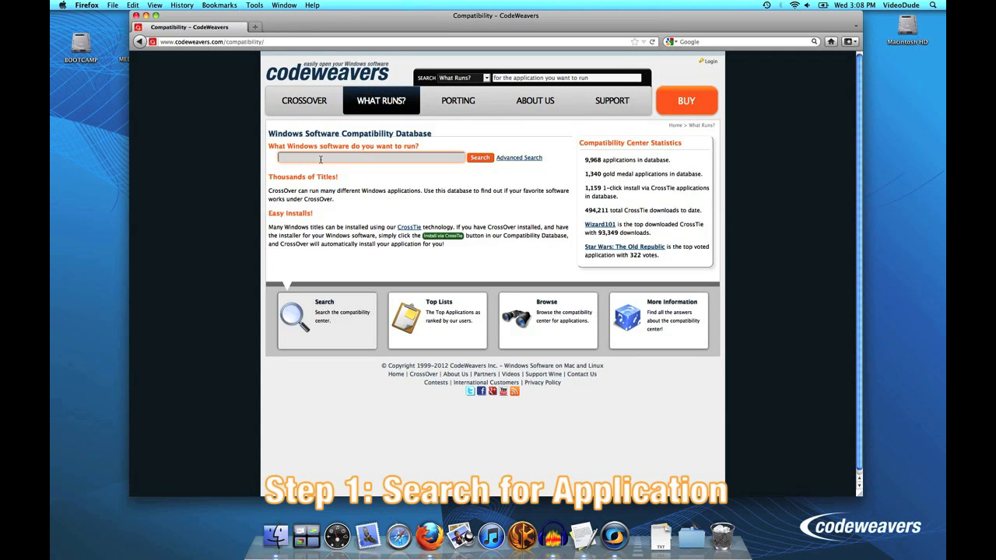
text(wizard10)
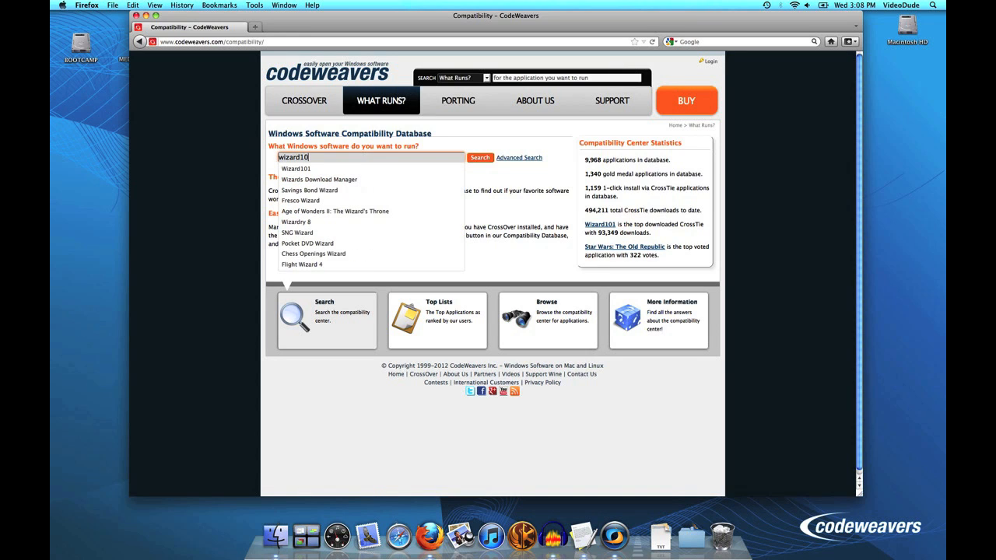
click(296, 168)
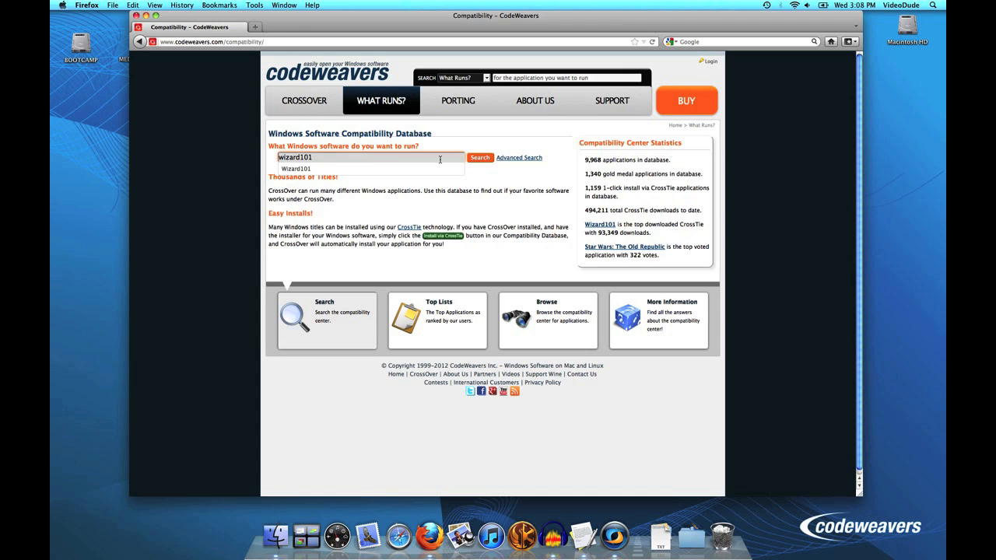
click(479, 157)
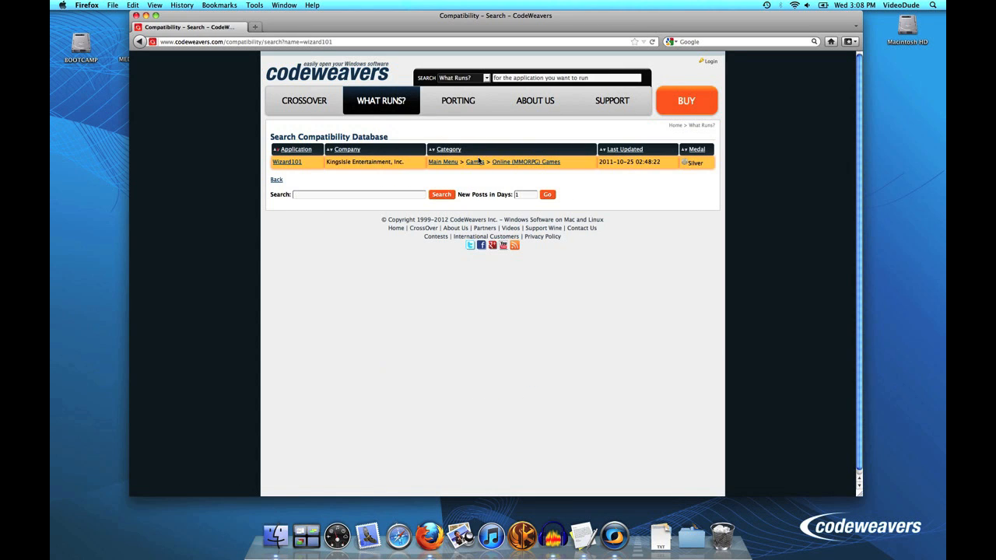
click(286, 162)
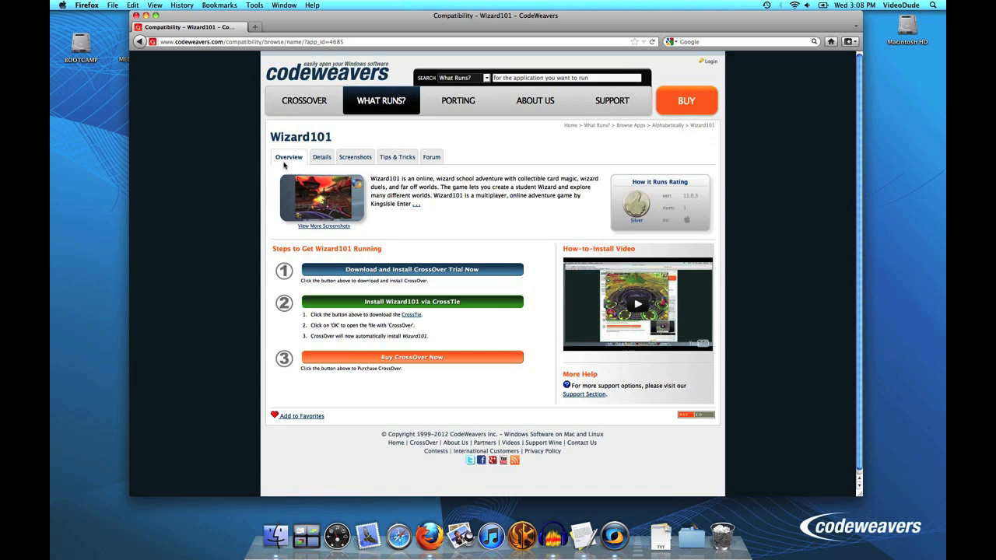
mouse_move(439, 305)
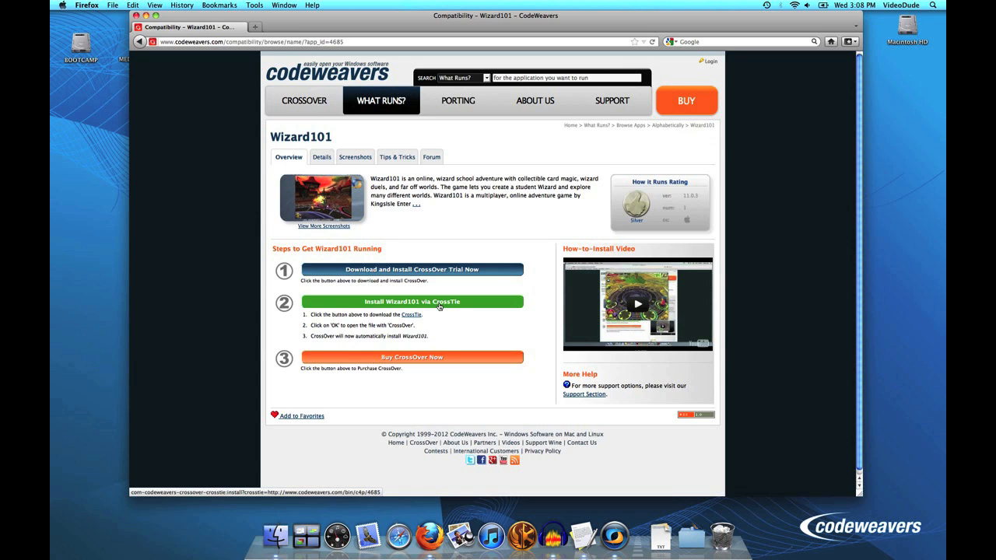
Hand the 'Install Wizard101 via CrossTie' link to CrossOver from the Launch Application dialog
click(410, 301)
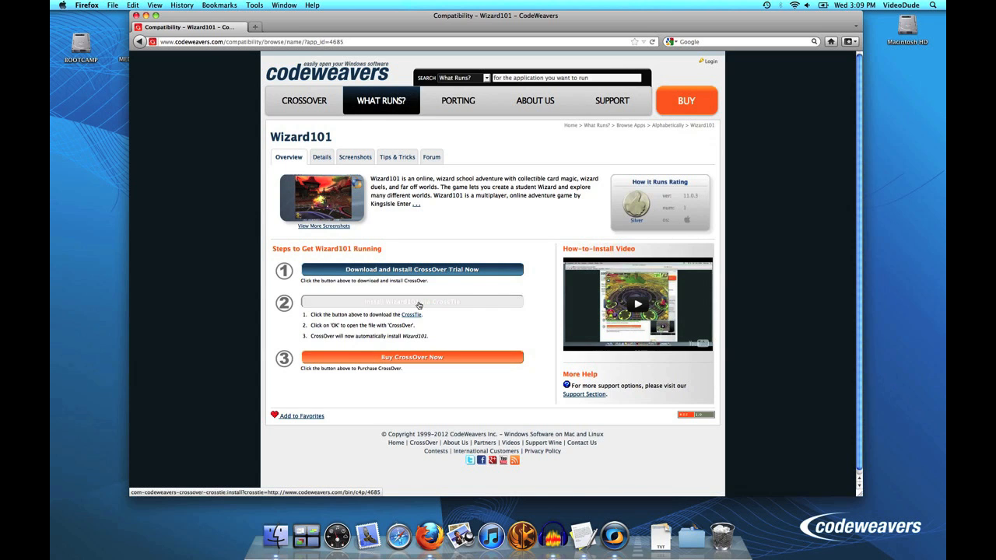
click(411, 302)
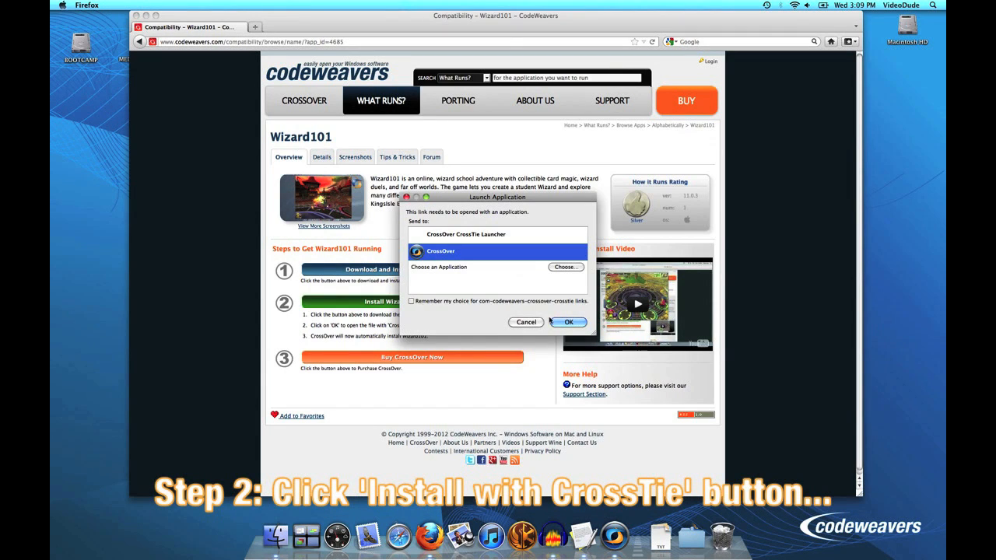
click(567, 322)
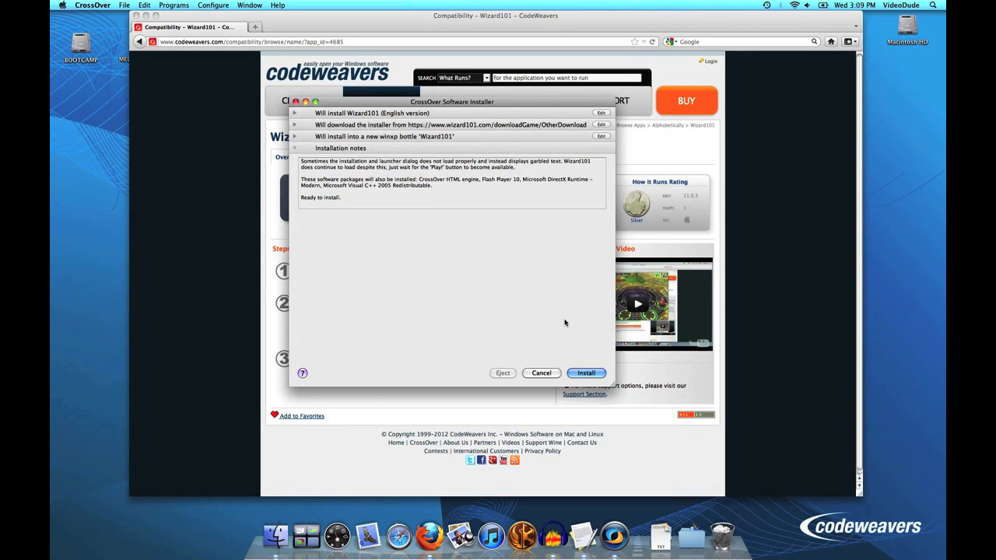
mouse_move(523, 314)
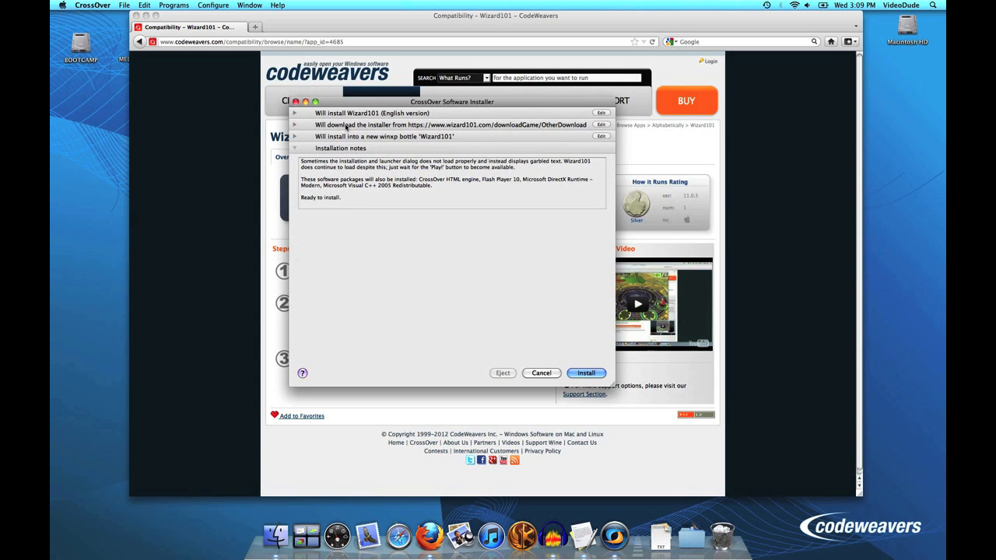
mouse_move(488, 127)
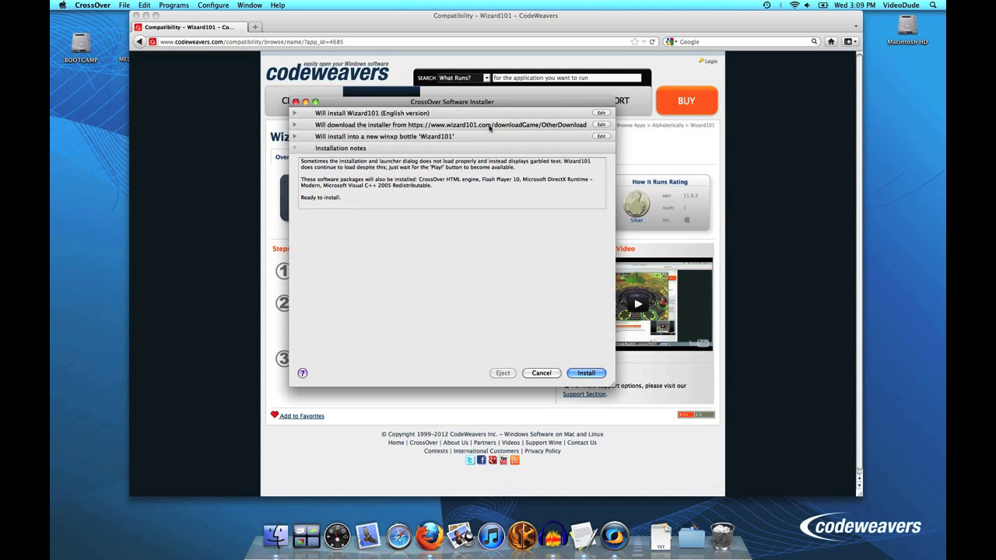
mouse_move(343, 137)
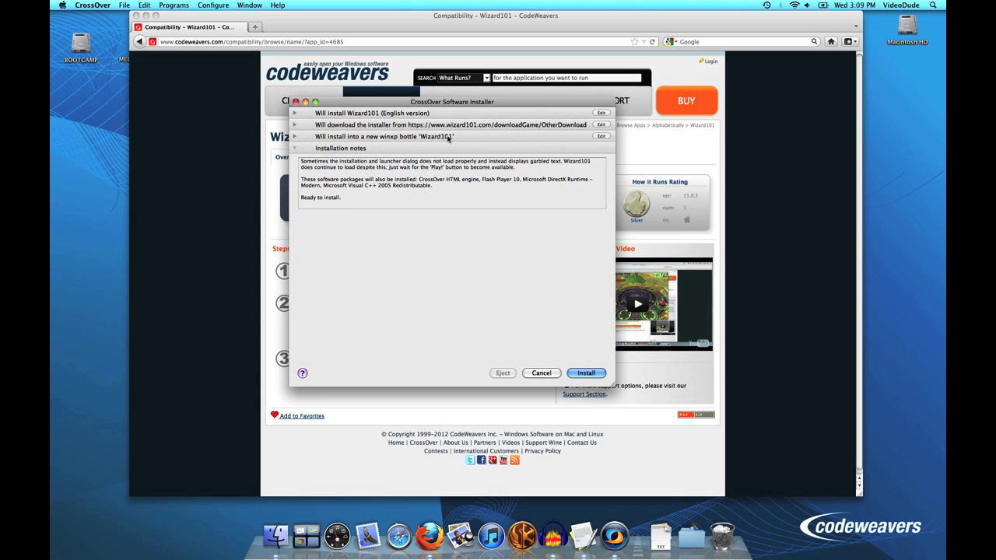
Start the CrossOver install of Wizard101 and its dependencies from the installer summary
click(585, 374)
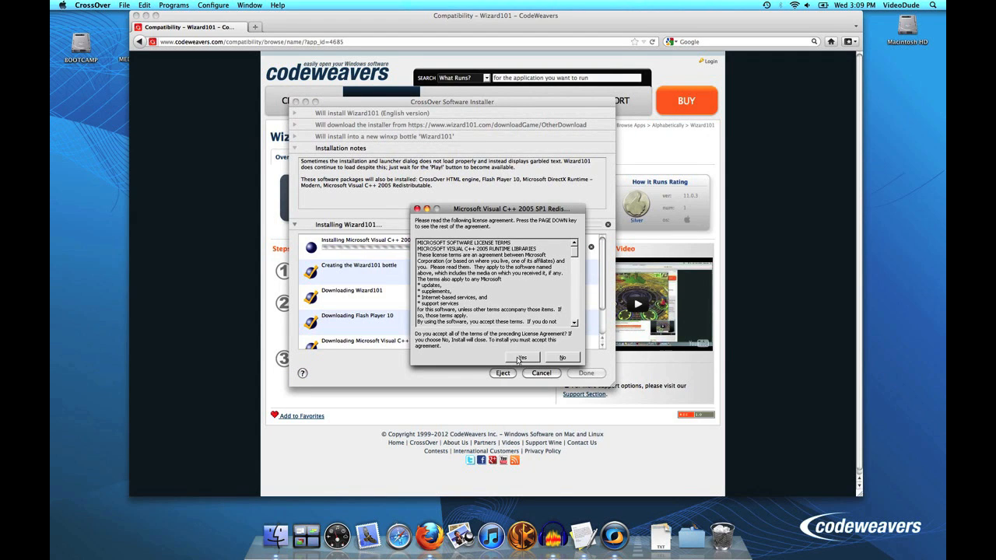
Accept the Visual C++ 2005 license and install Flash Player 10 after agreeing to its terms
click(519, 356)
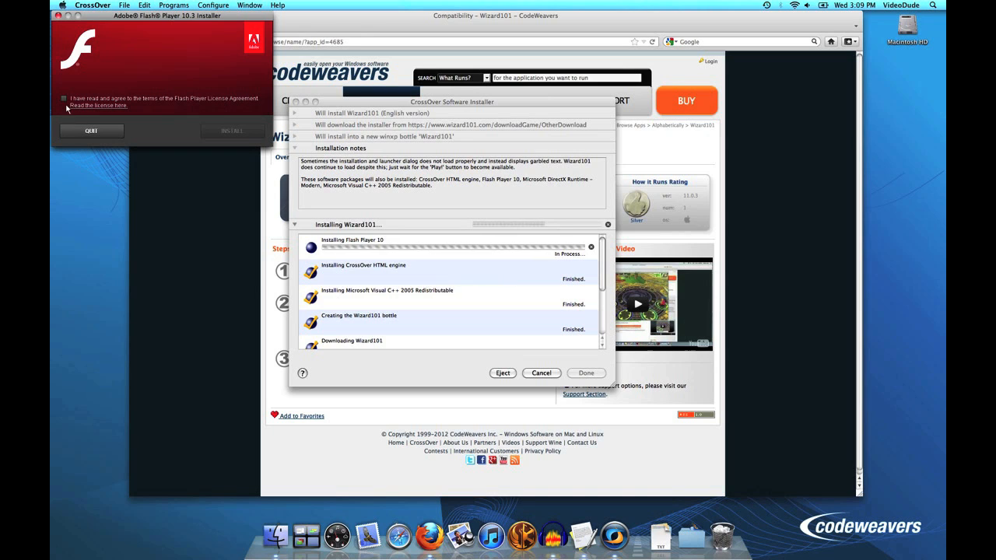
click(64, 98)
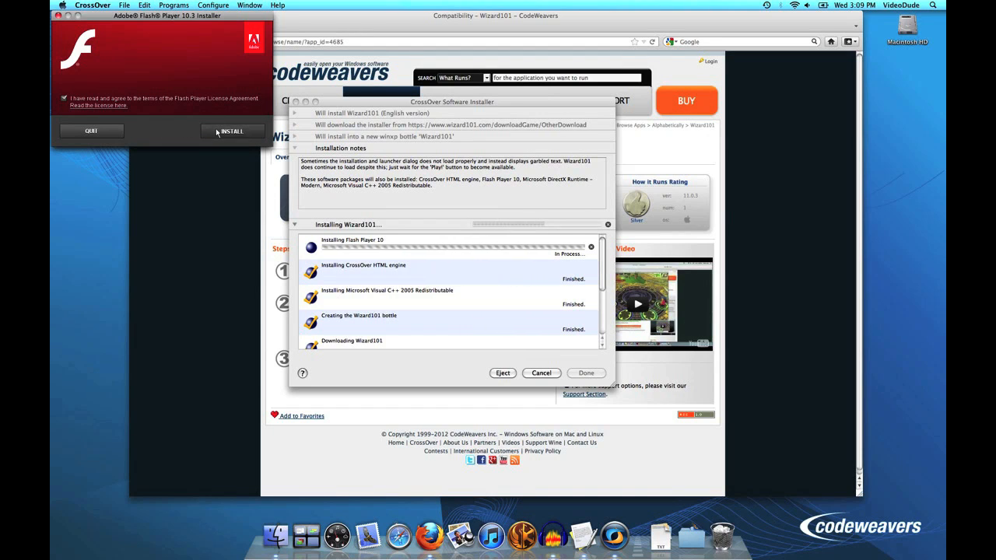
click(230, 131)
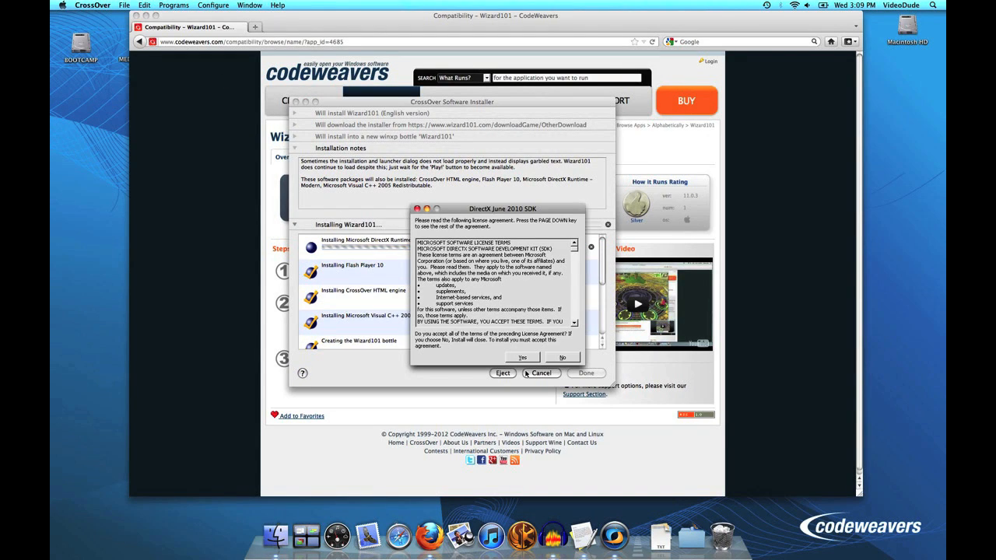
Accept the DirectX license and setup agreement and continue DirectX setup to completion
click(523, 356)
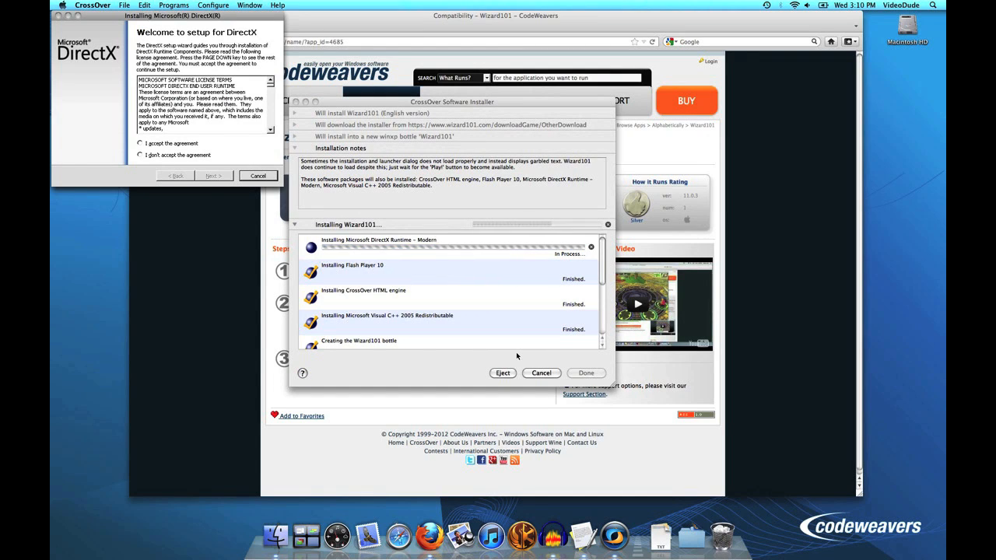
click(140, 143)
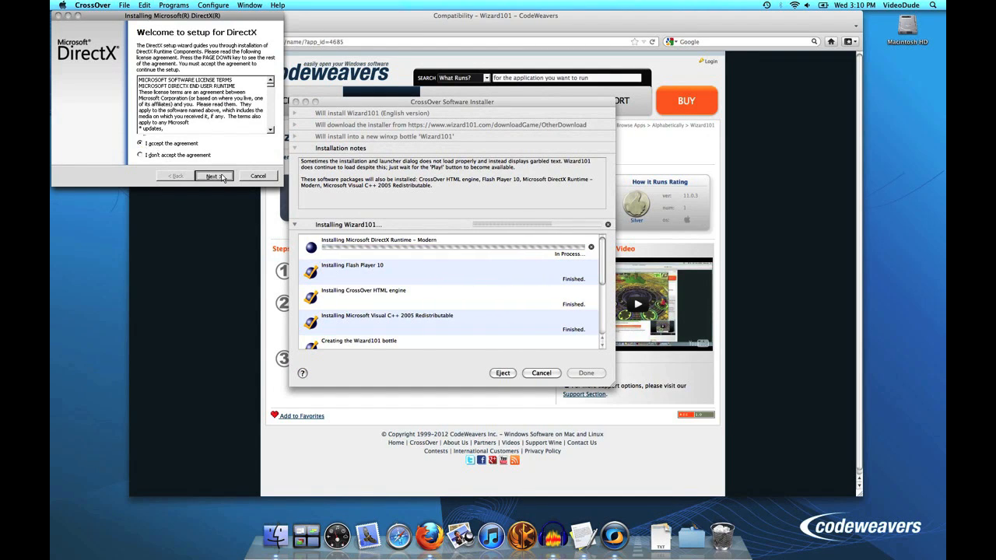
click(212, 176)
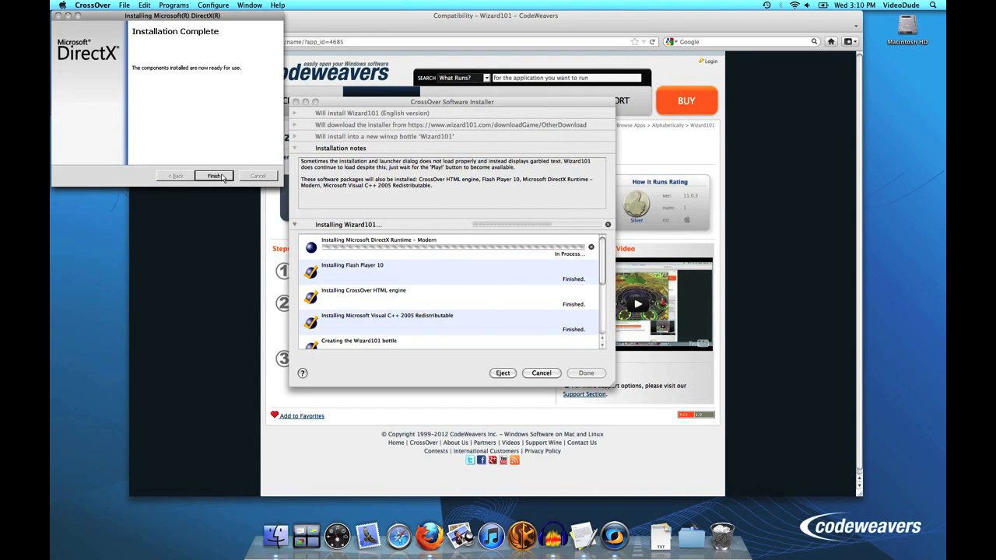
Finish DirectX setup and launch Wizard101 from the InstallShield wizard's Play step
click(215, 174)
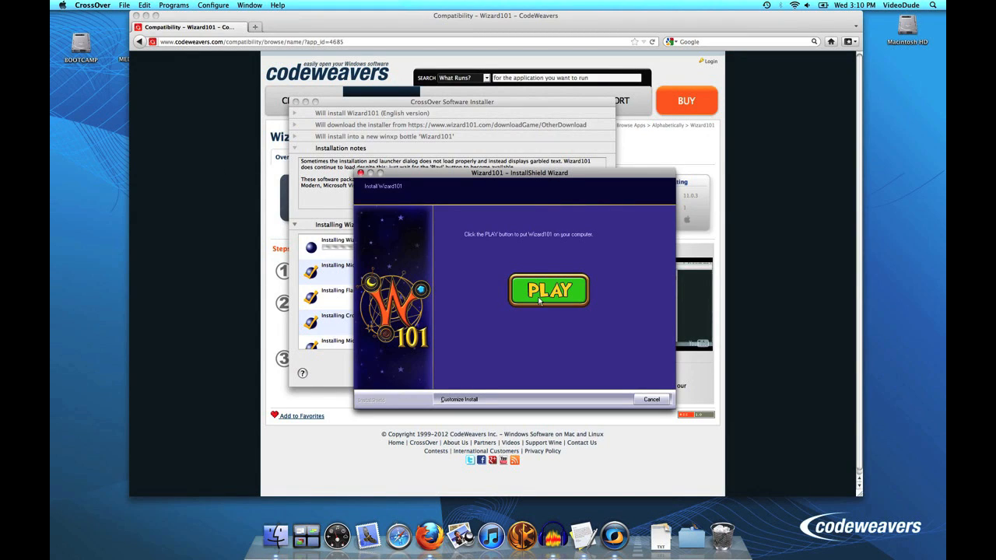
click(547, 291)
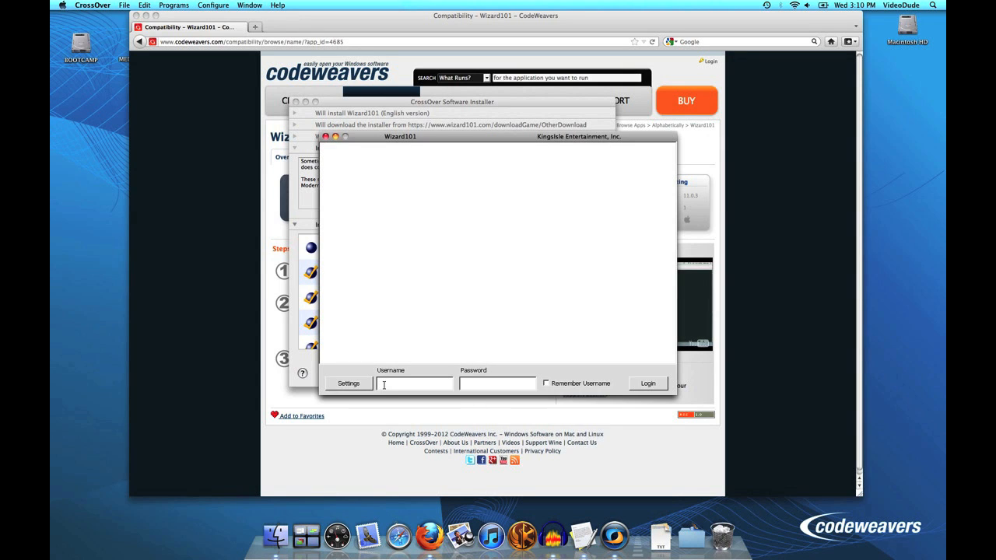
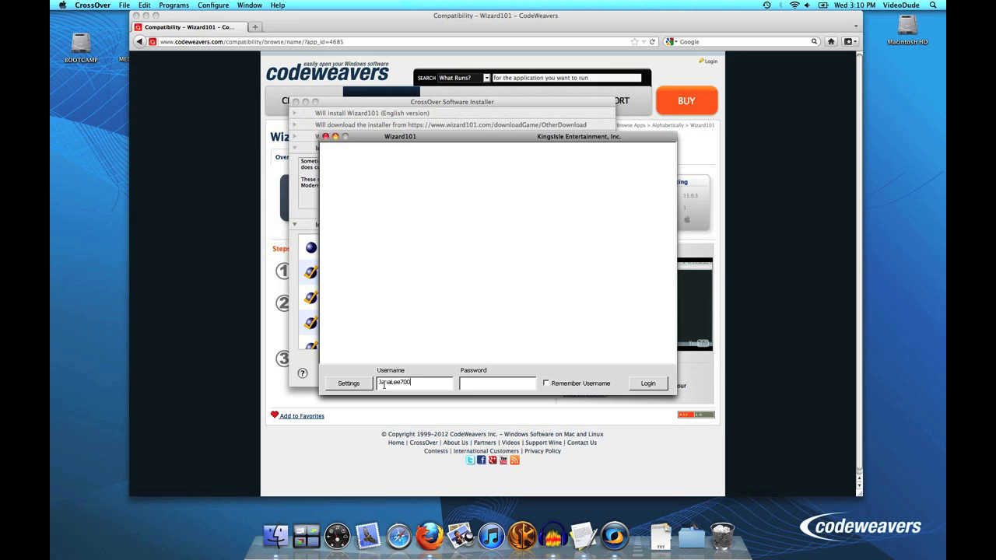
click(496, 383)
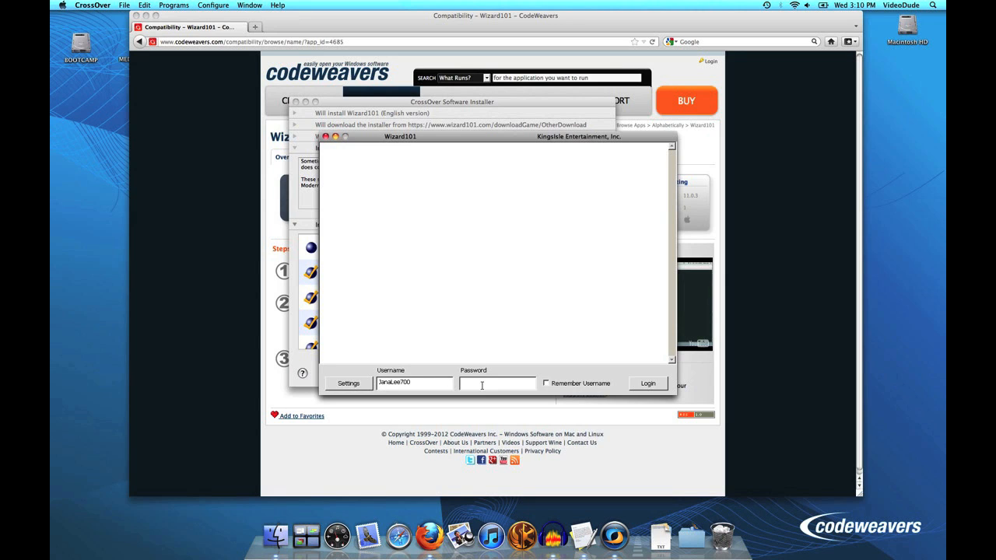
text(***)
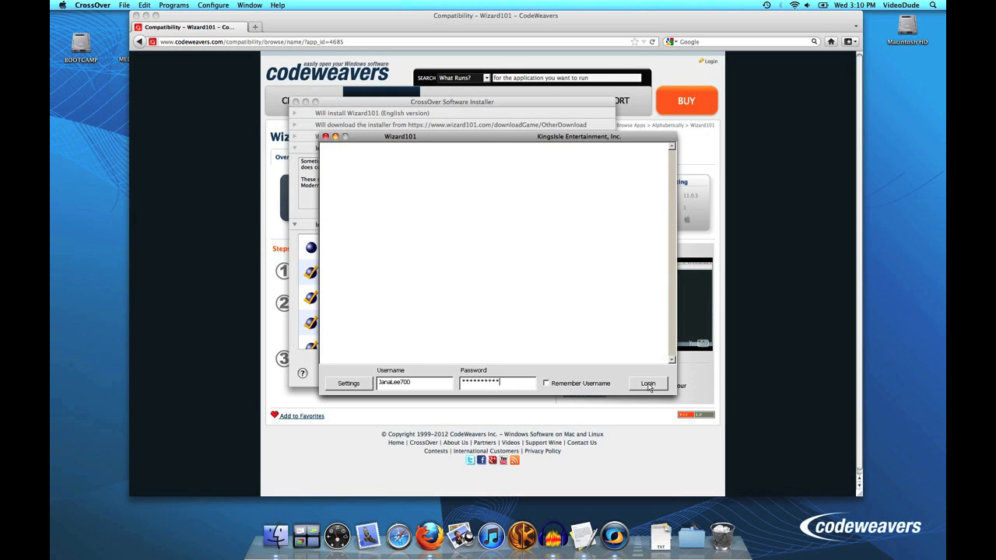
click(648, 383)
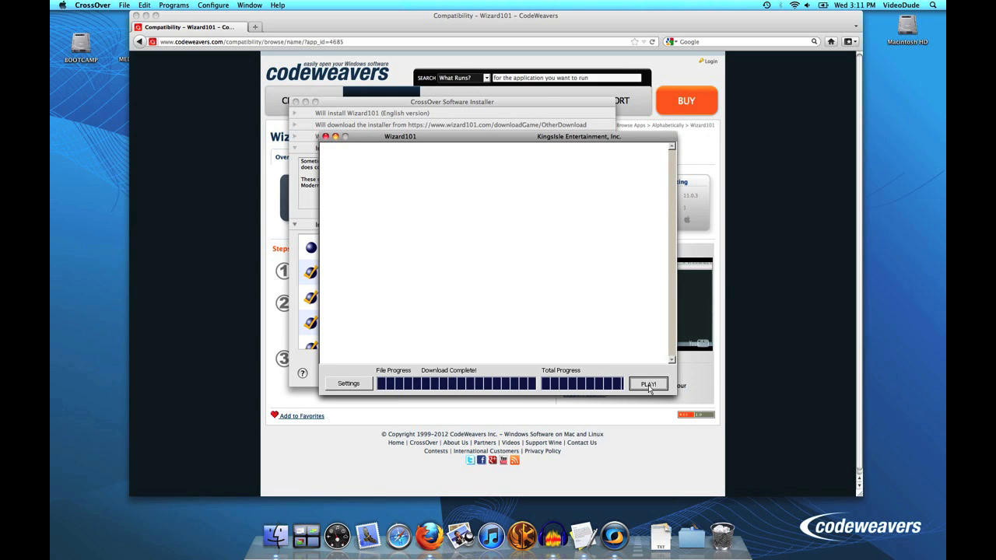
click(647, 383)
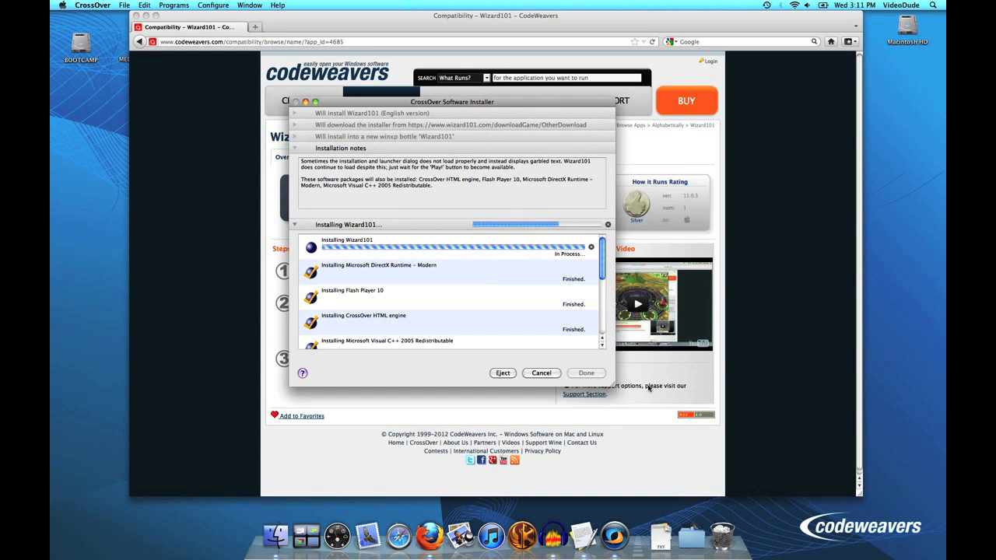